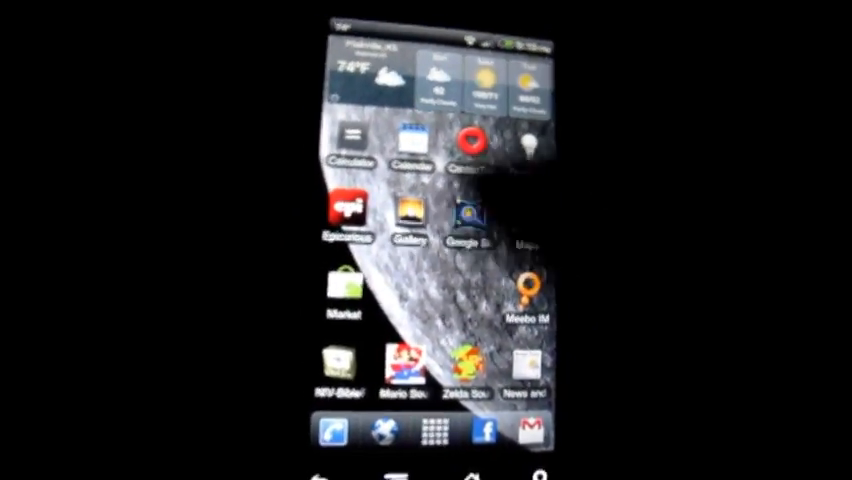
# - Enter the Multimedia apps category from Market and look through its Top free list
pyautogui.click(336, 294)
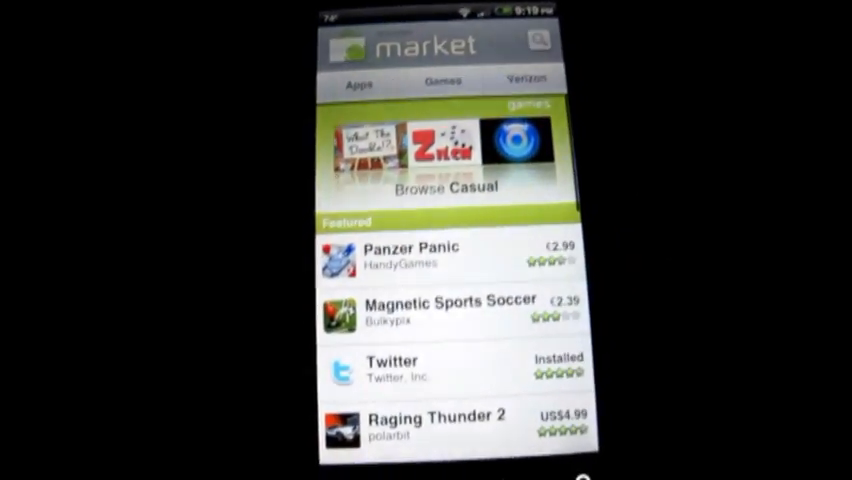
pyautogui.scroll(-3)
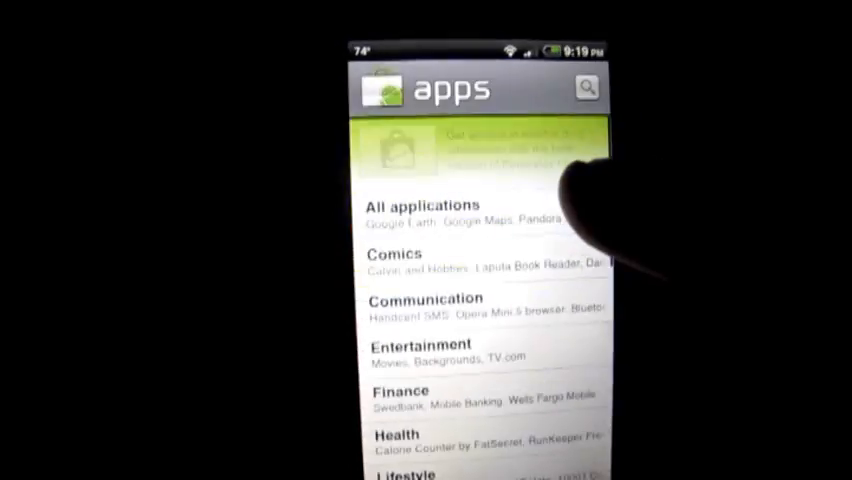
pyautogui.scroll(-3)
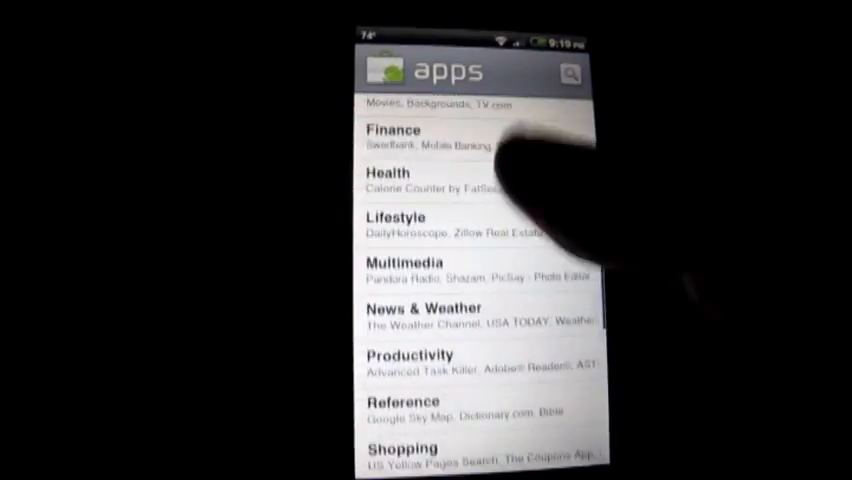
pyautogui.click(404, 264)
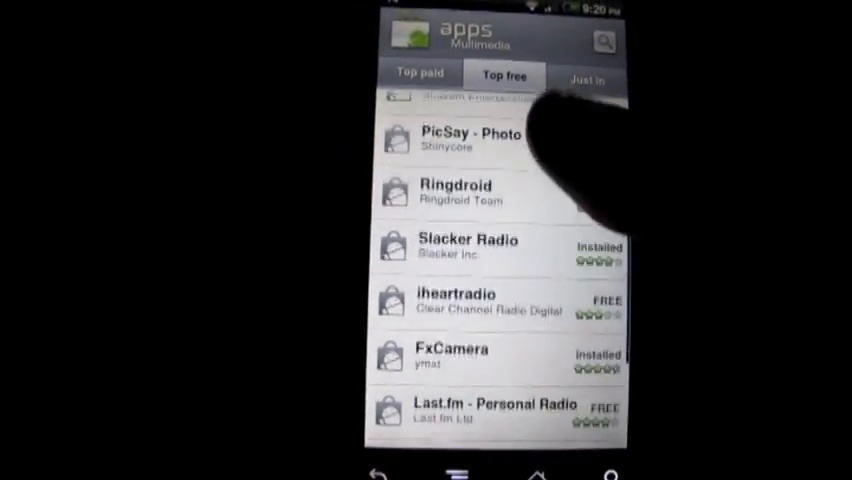
pyautogui.scroll(-3)
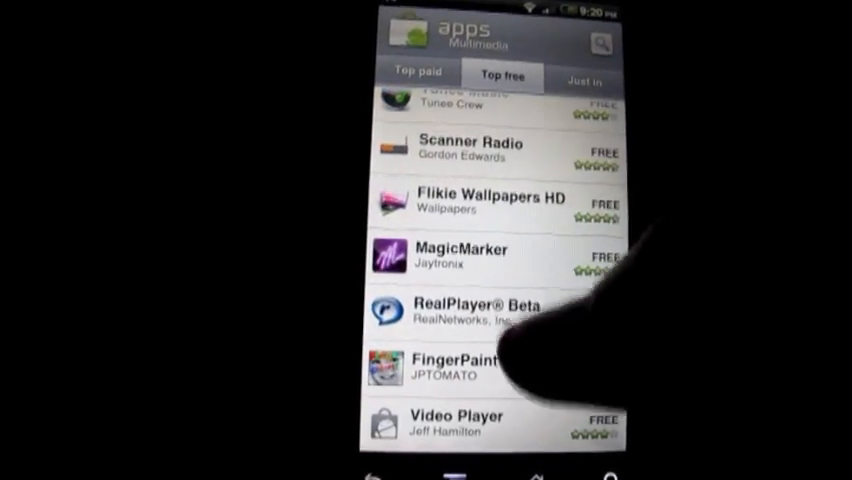
pyautogui.scroll(3)
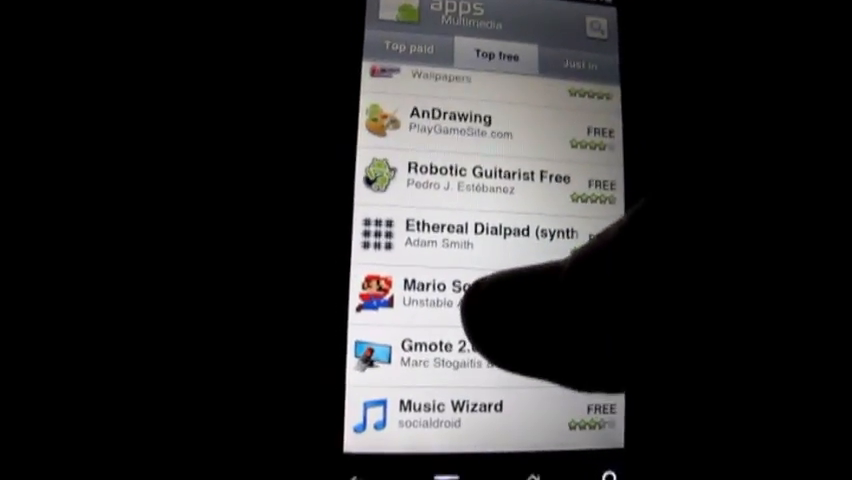
# - View a soundboard app's details and comments, then mark one comment with a rating
pyautogui.click(430, 296)
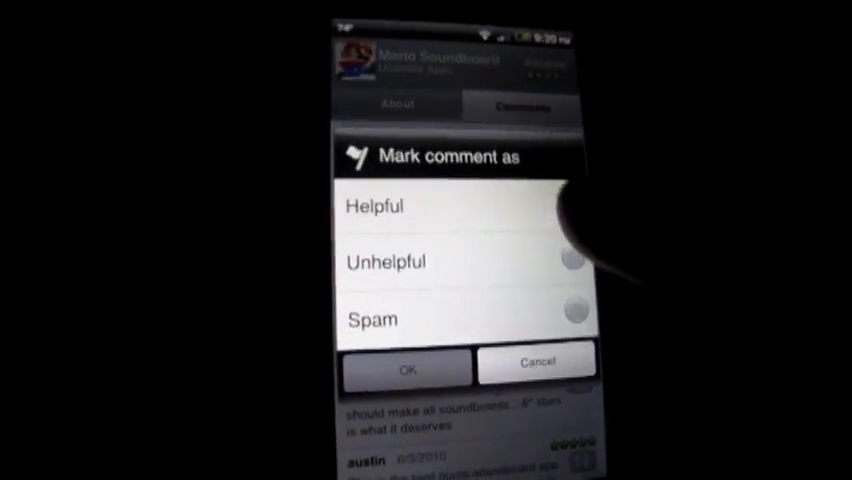
pyautogui.click(536, 364)
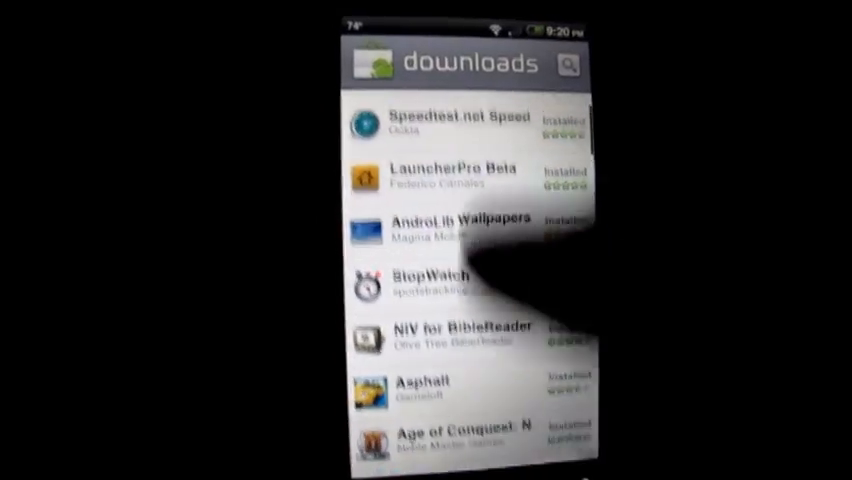
# - Scroll through the Downloads list of installed apps
pyautogui.scroll(3)
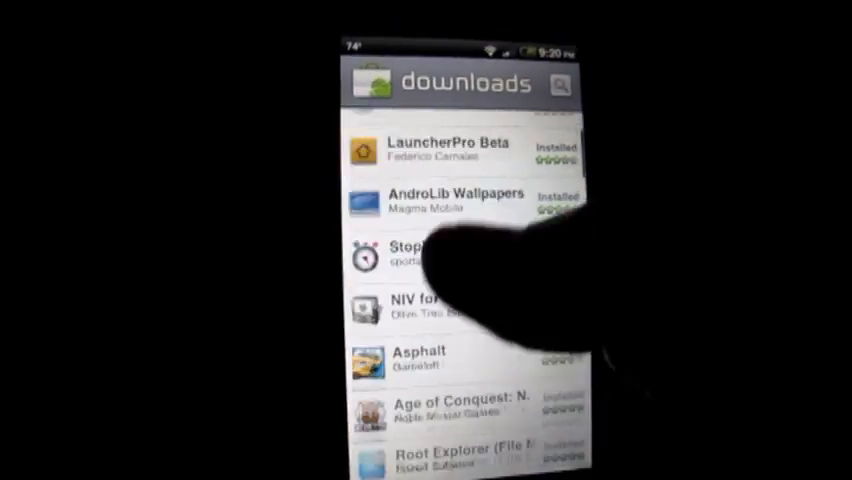
pyautogui.scroll(-3)
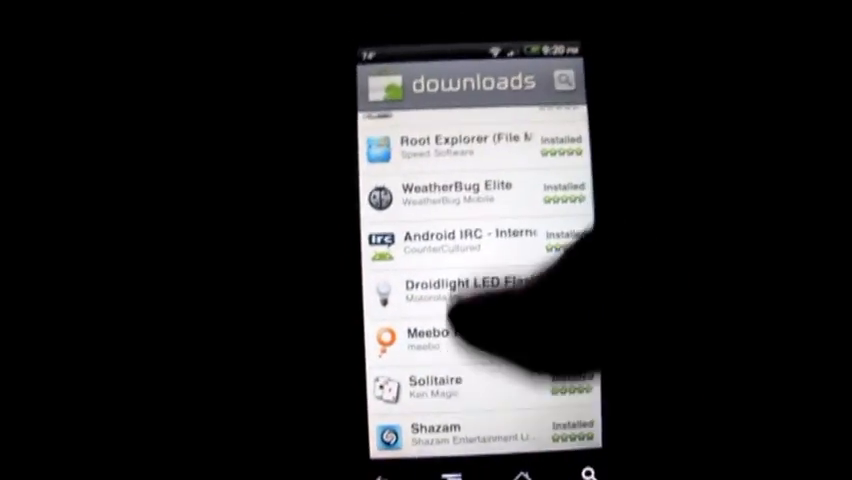
pyautogui.scroll(-3)
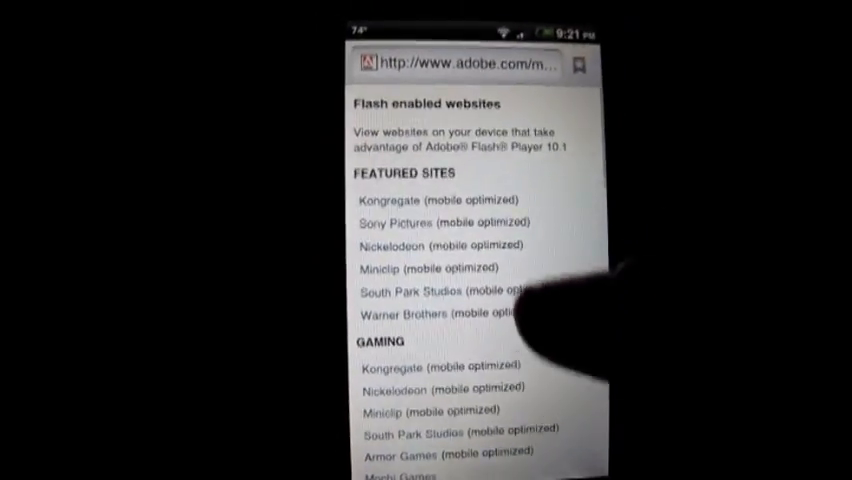
# - Go to Kongregate's mobile games site from Adobe's Flash list and locate Screw the Nut Mobile
pyautogui.scroll(3)
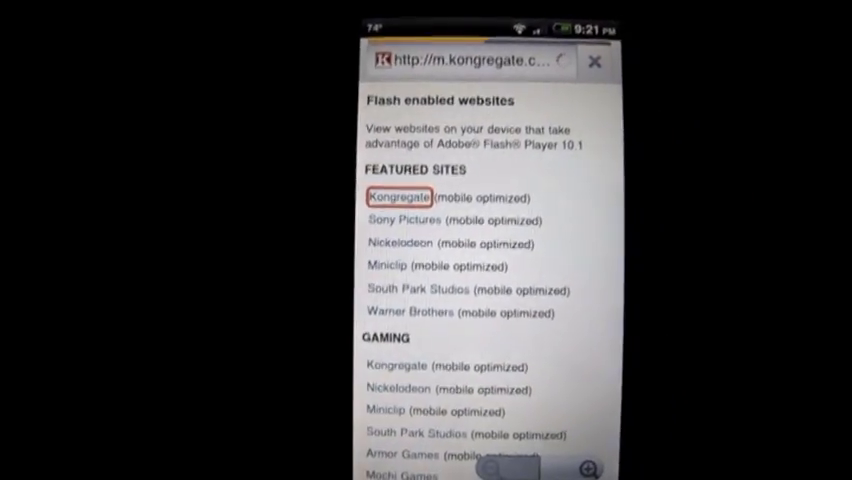
pyautogui.click(392, 196)
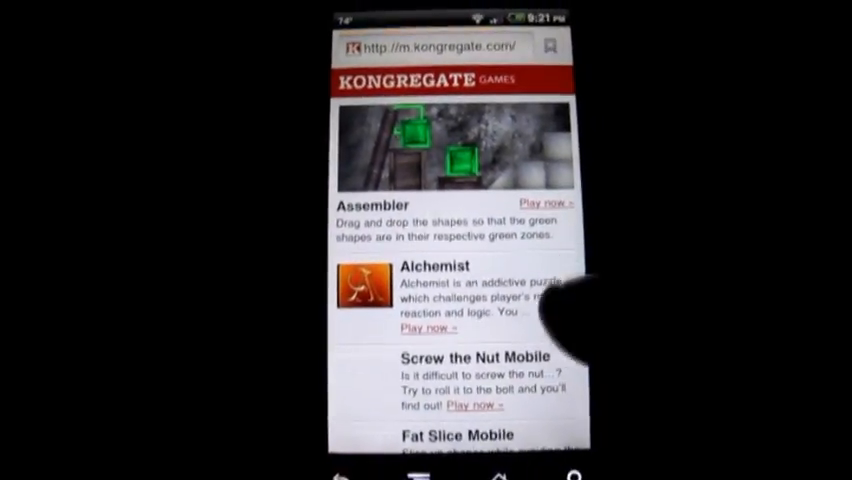
pyautogui.scroll(-3)
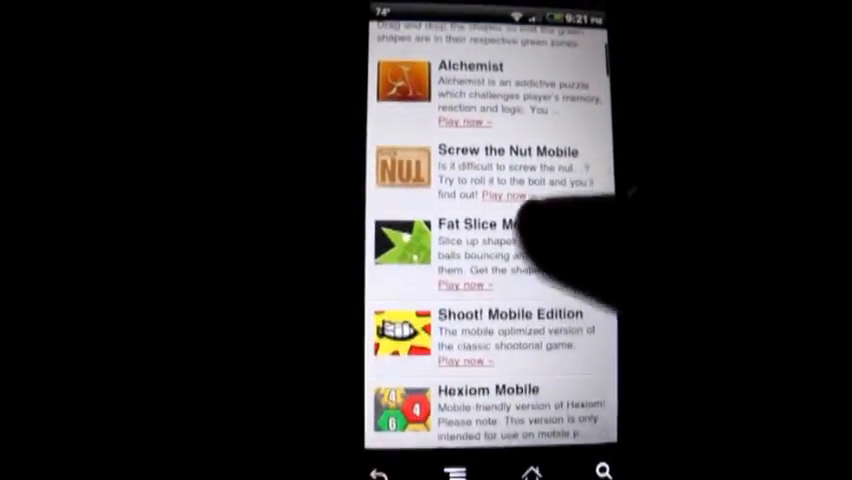
pyautogui.scroll(-3)
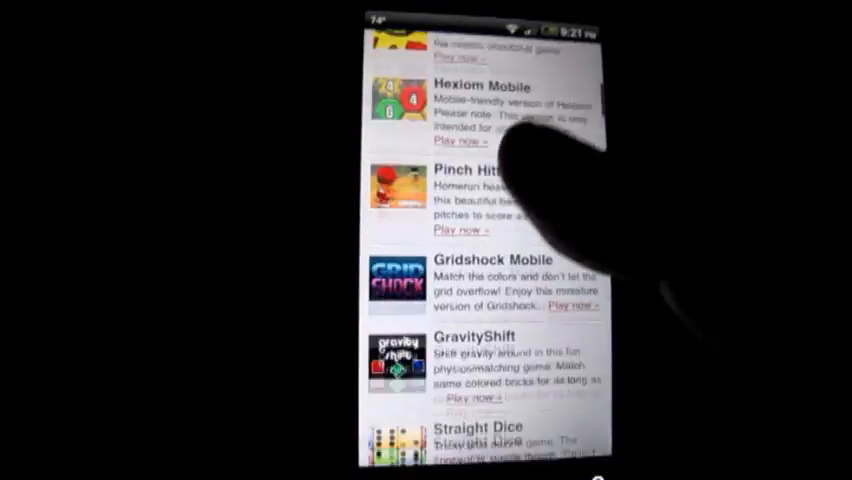
pyautogui.scroll(3)
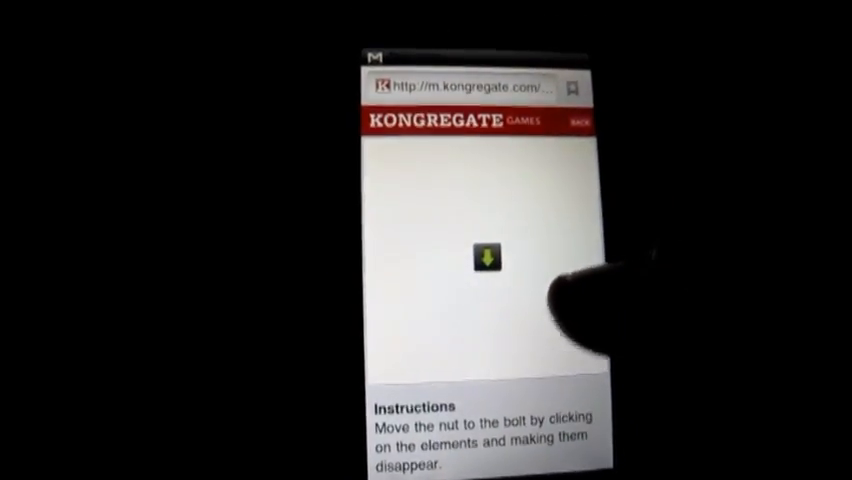
pyautogui.scroll(-3)
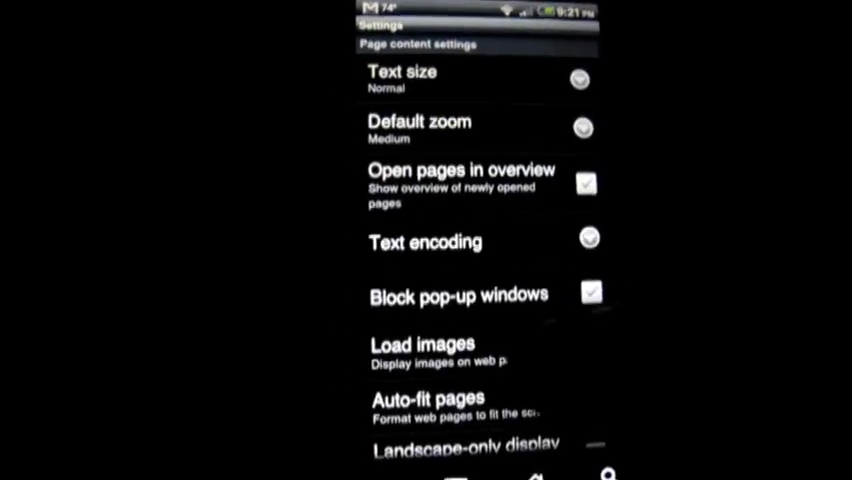
# - Set the browser's Enable plug-ins option to a chosen run mode in Settings
pyautogui.scroll(-3)
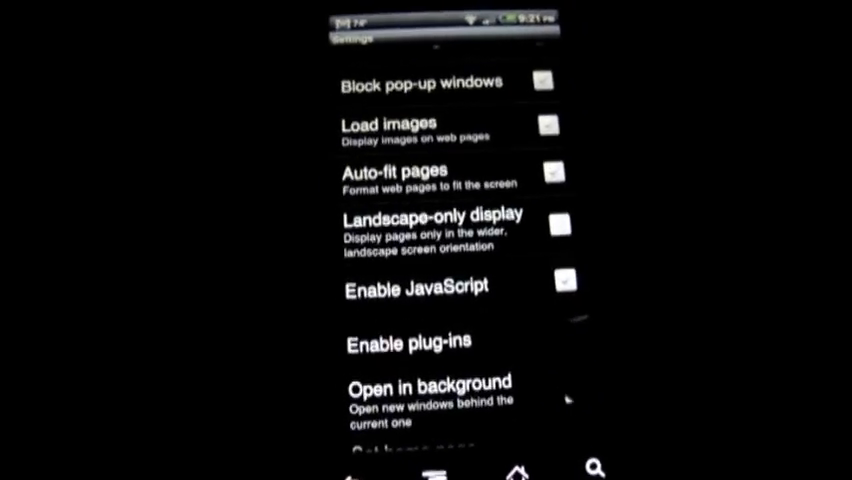
pyautogui.click(408, 342)
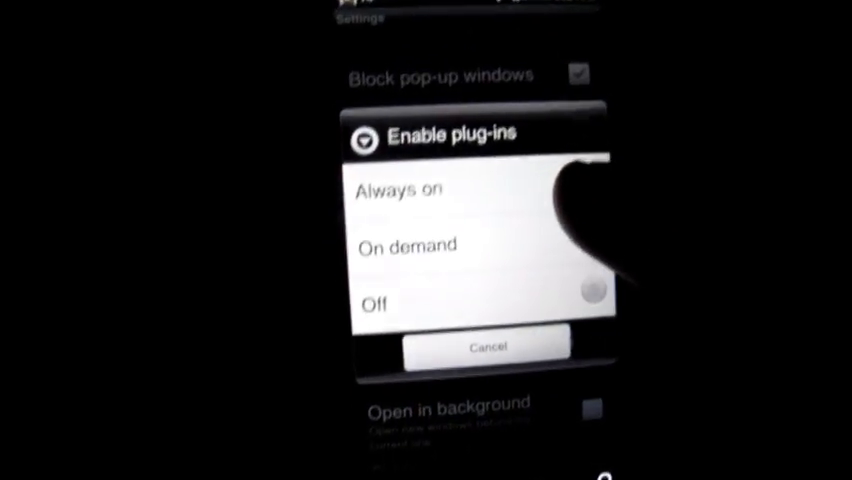
pyautogui.click(590, 238)
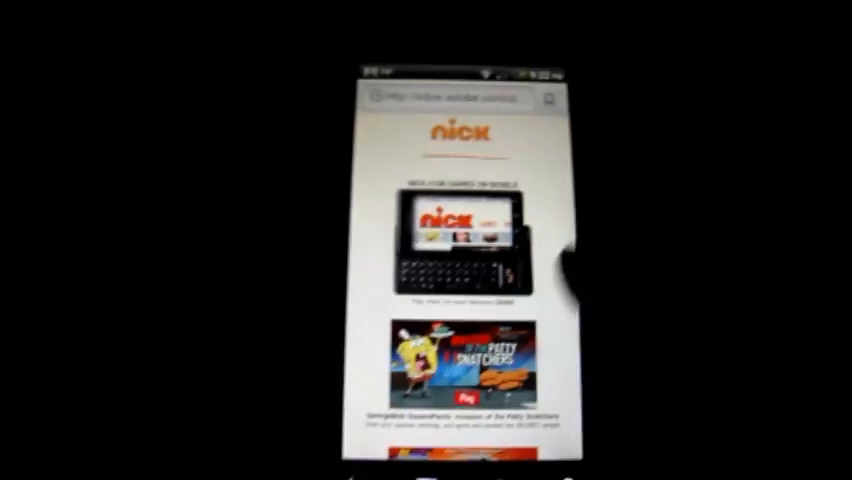
# - Scroll down the Nickelodeon mobile games page to see its Flash game promotions
pyautogui.scroll(-3)
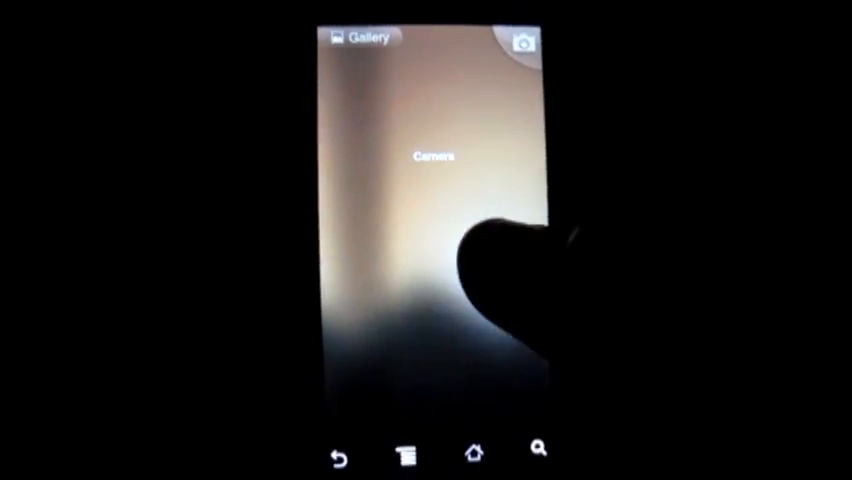
# - Enter the Camera album in Gallery to view its photos
pyautogui.click(436, 156)
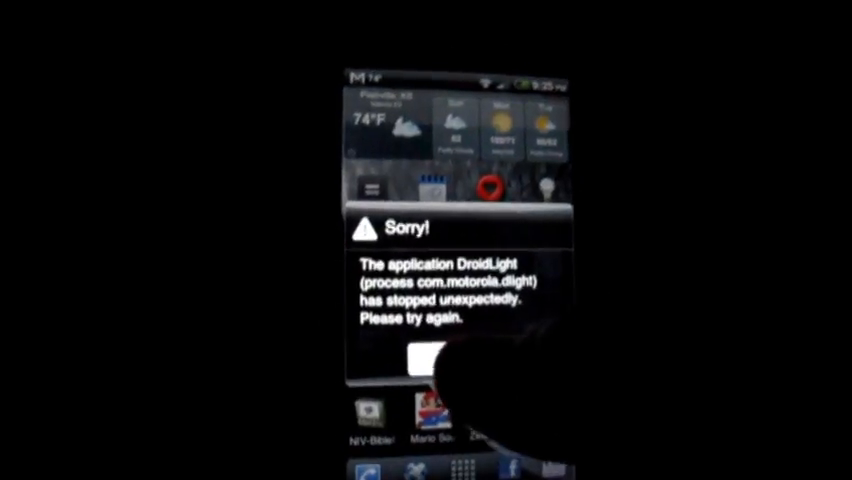
# - Force close the DroidLight crash dialog to return to the home screen
pyautogui.click(416, 364)
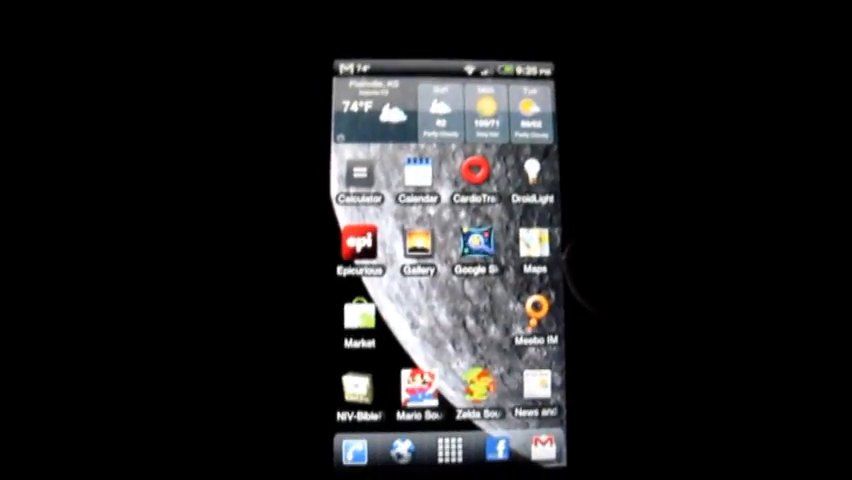